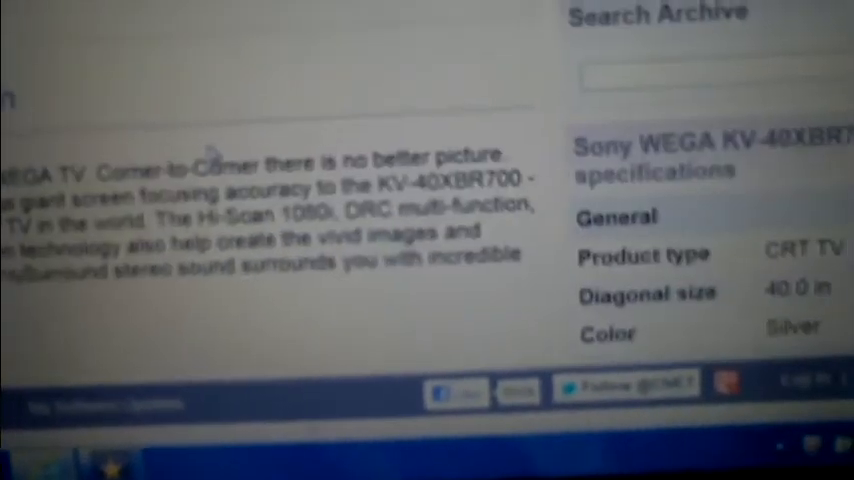
{"action": "scroll", "scroll_direction": "down", "scroll_amount": 3}
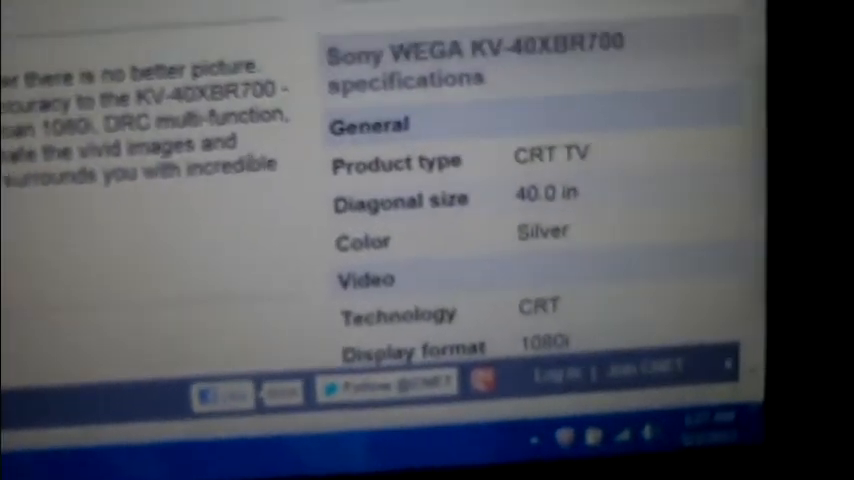
{"action": "scroll", "scroll_direction": "down", "scroll_amount": 3}
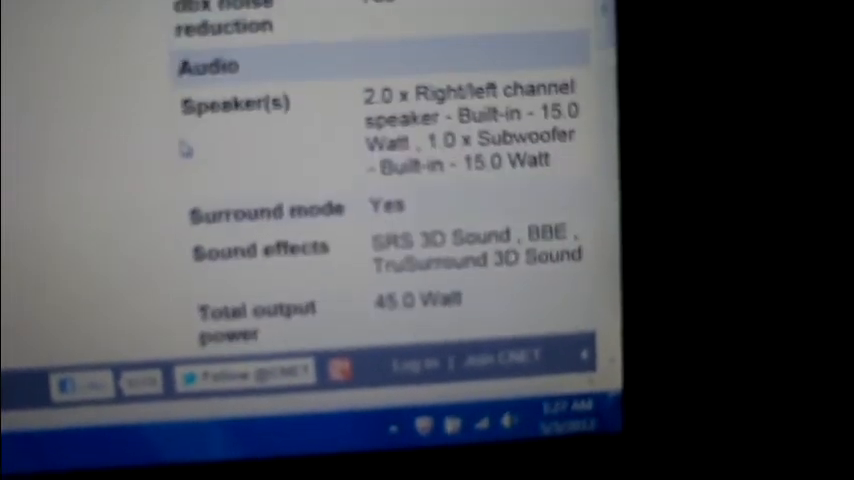